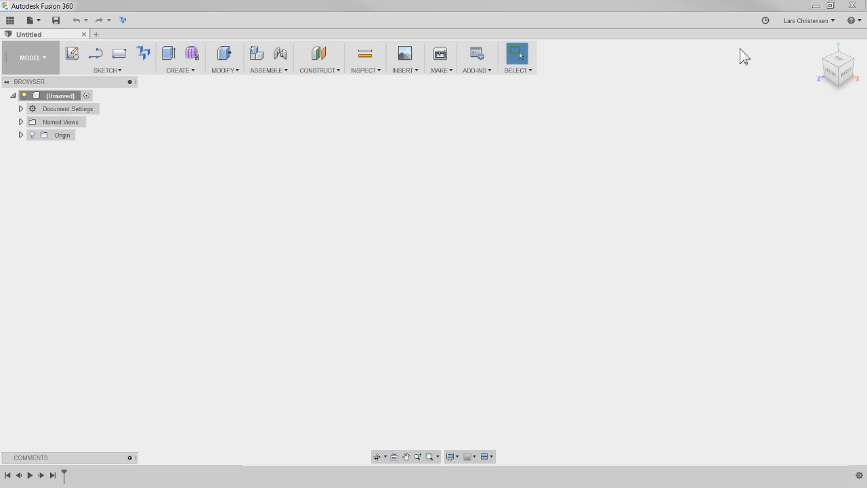
mouse_move(593, 40)
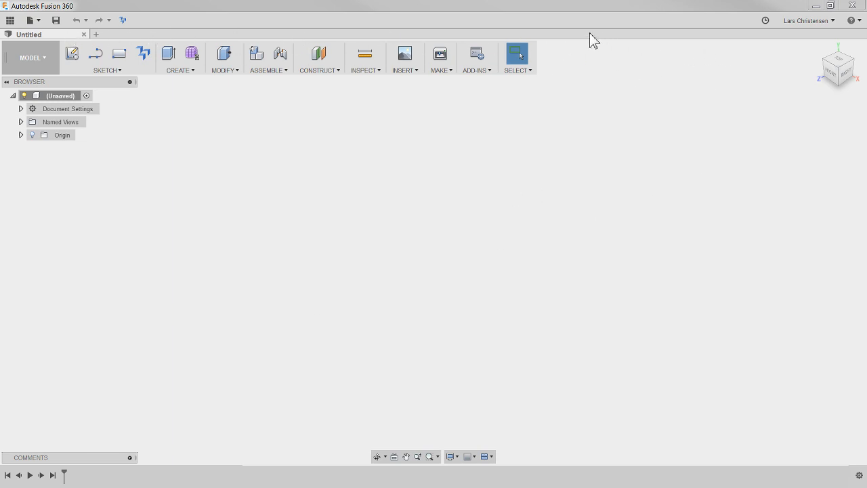
mouse_move(690, 32)
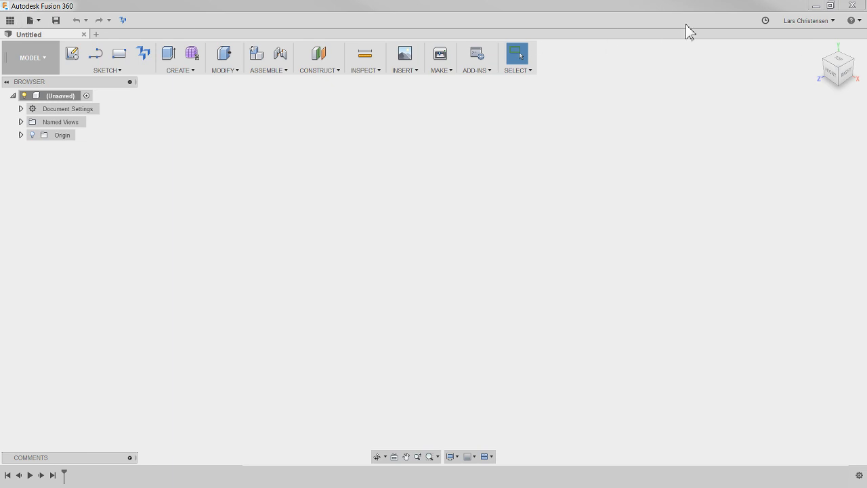
mouse_move(664, 61)
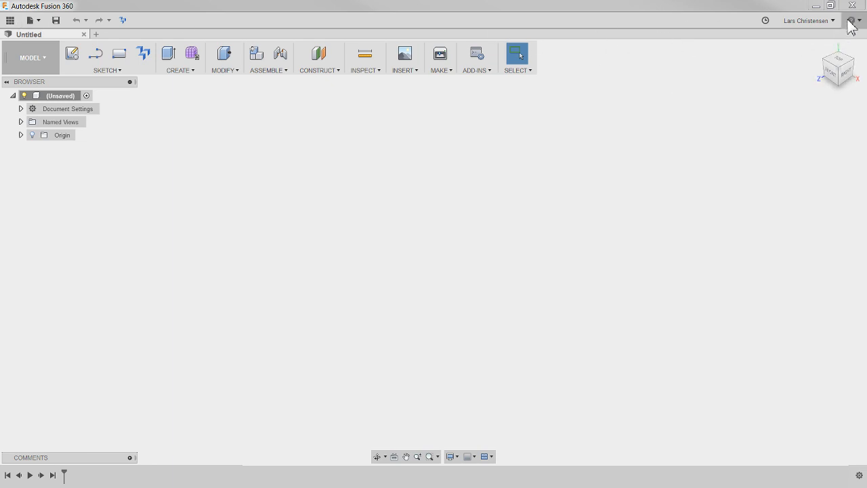
Open the What's New in Fusion 360 blog post from the Help (?) menu.
click(855, 21)
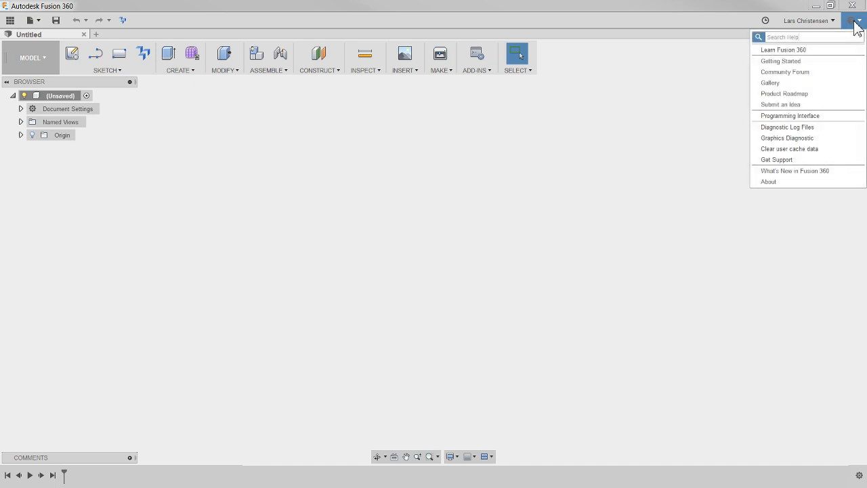
mouse_move(806, 170)
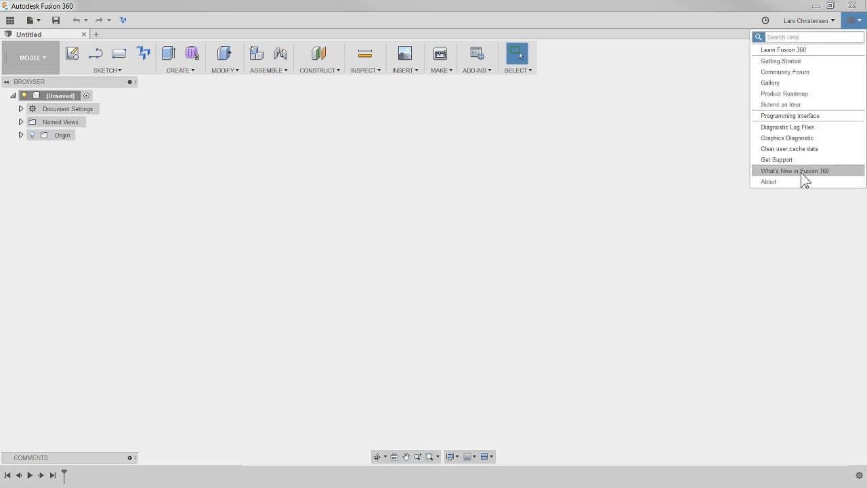
click(264, 247)
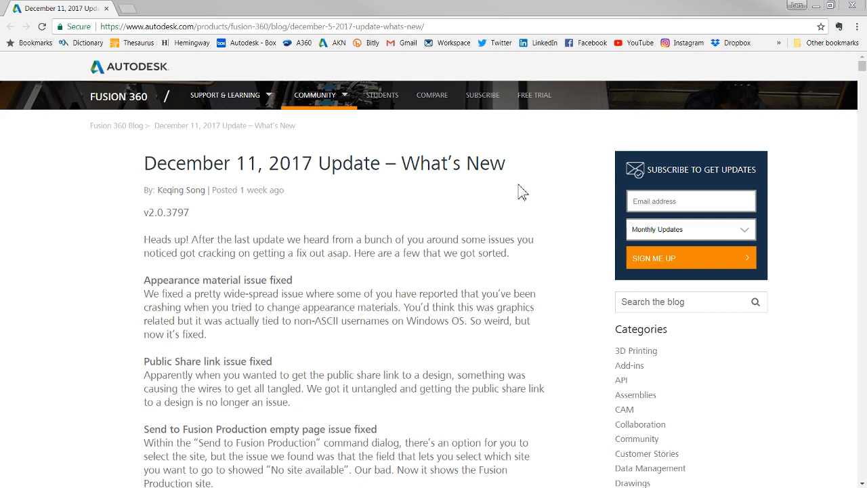
mouse_move(521, 192)
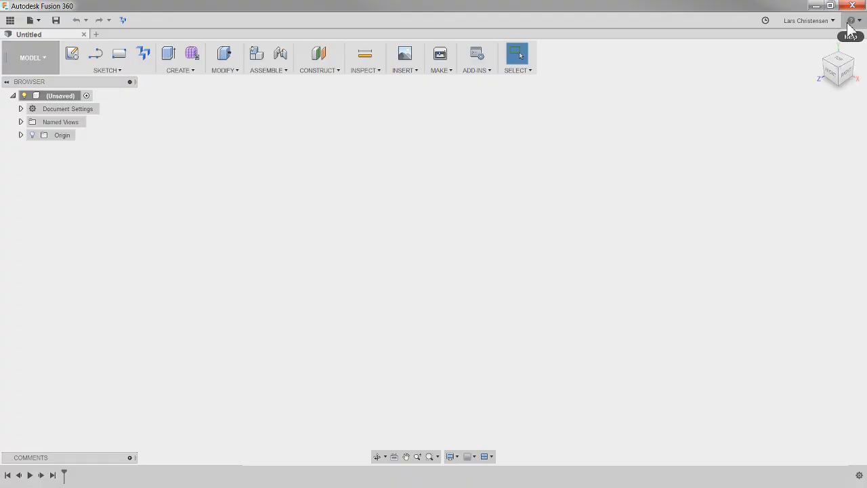
Reopen the Help (?) options listing What's New in Fusion 360.
click(850, 20)
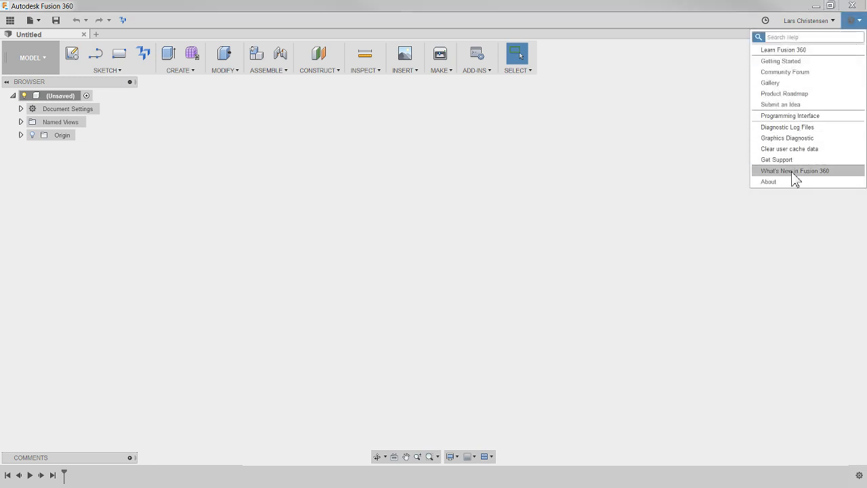
mouse_move(801, 177)
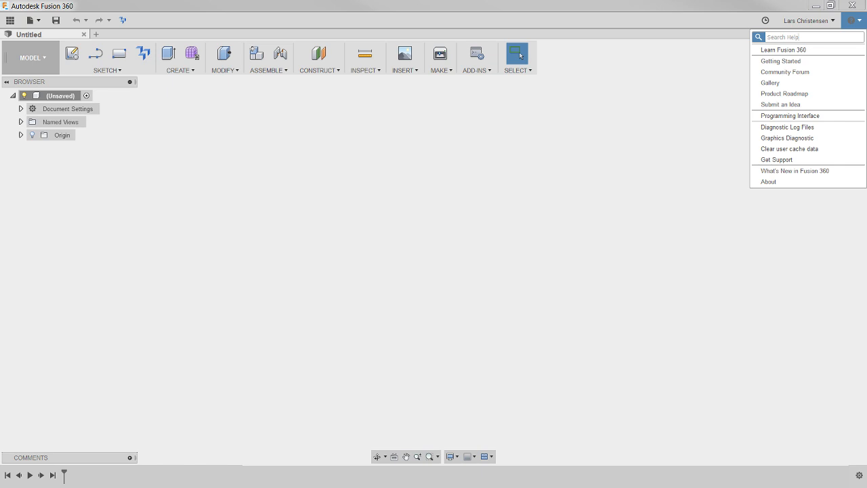
Return to the December 2017 What's New post in Chrome and scroll to the Design & Modeling section on Sweep's Guide Surface.
click(794, 171)
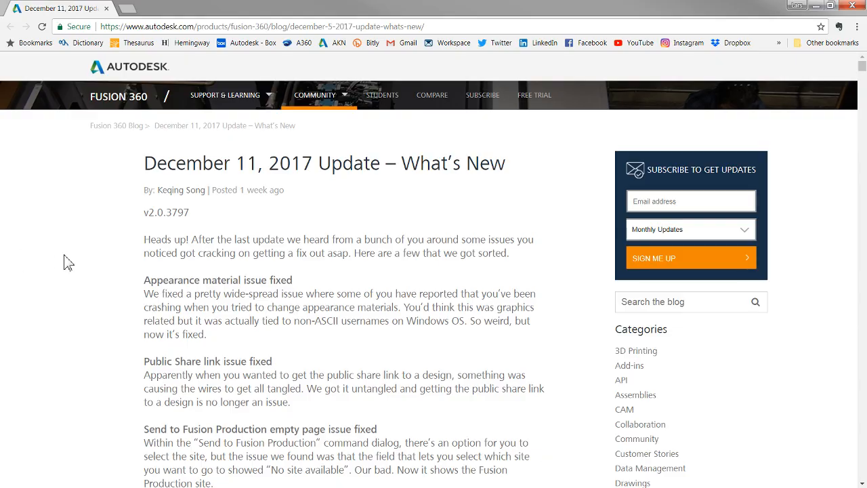
scroll(down, 3)
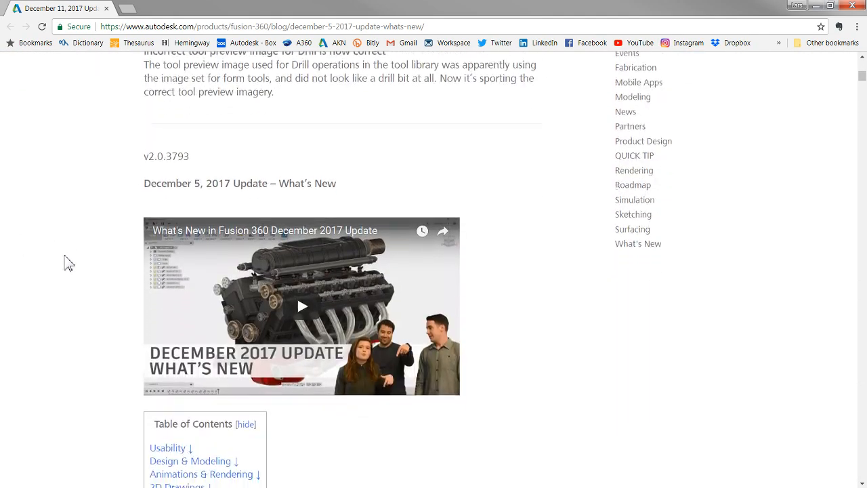
scroll(down, 3)
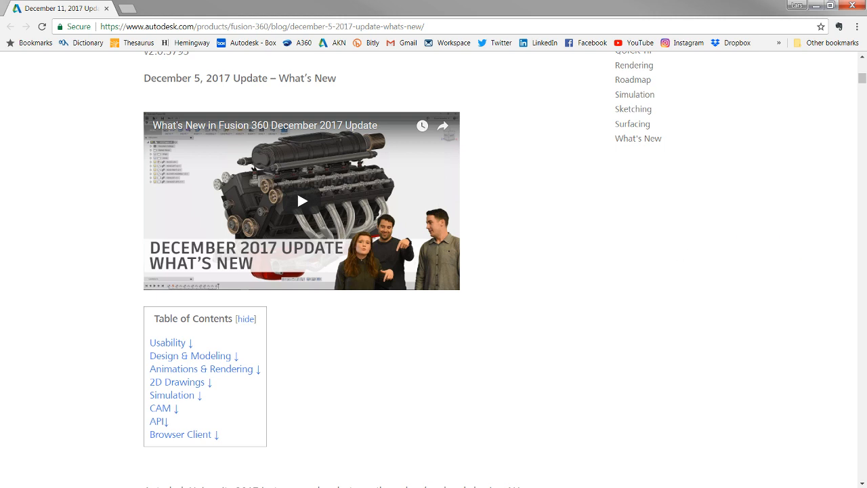
mouse_move(428, 389)
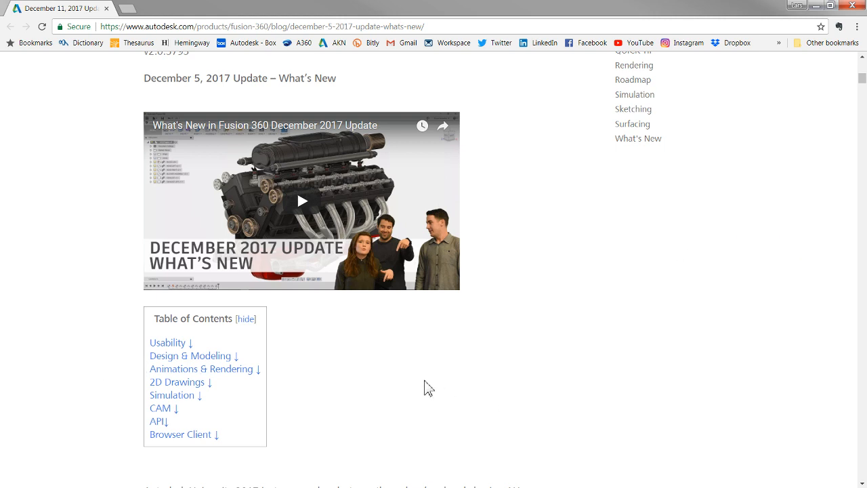
scroll(down, 3)
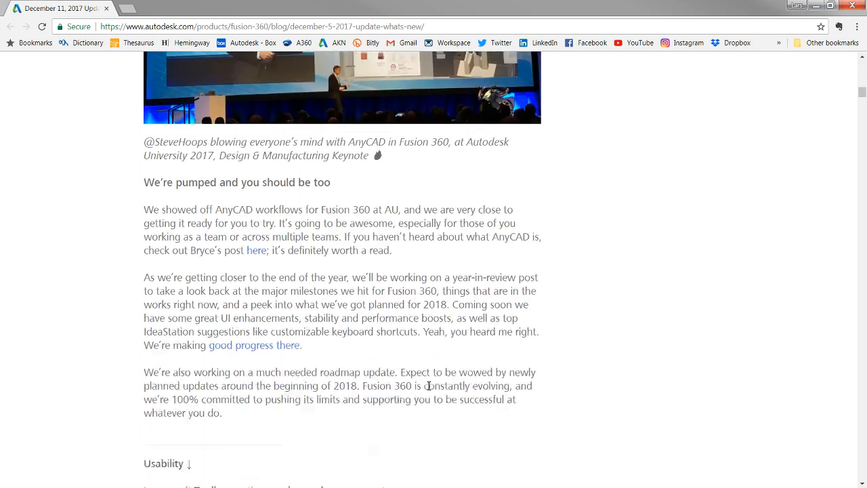
scroll(down, 3)
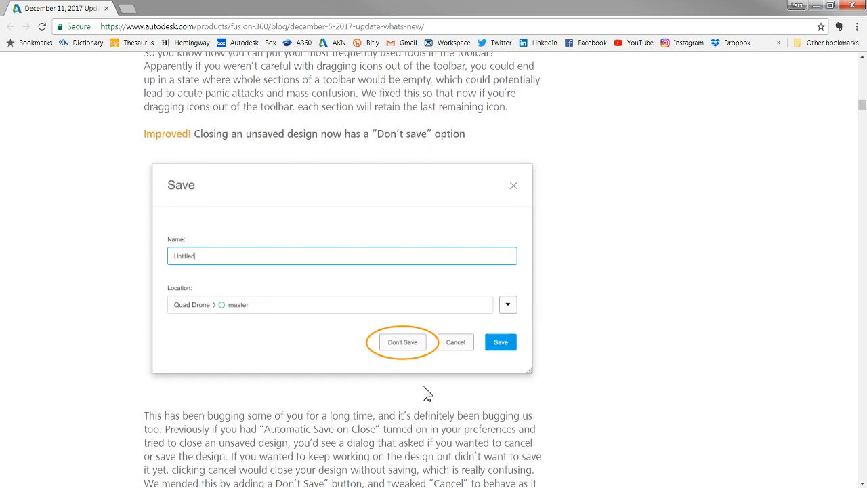
scroll(down, 3)
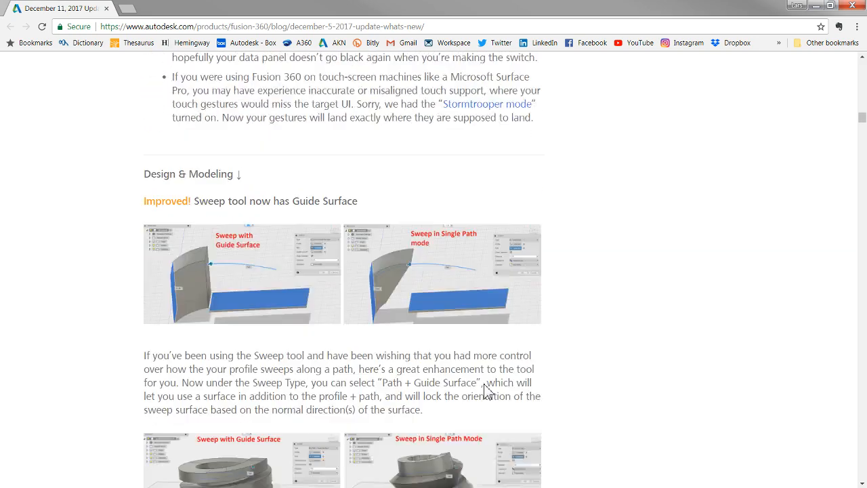